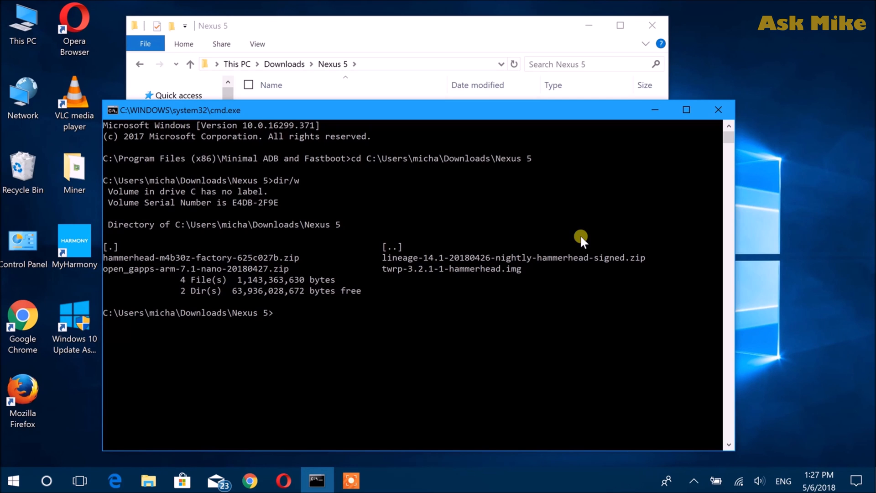
# - Run 'adb devices' to start the ADB daemon and see the phone listed as unauthorized
pyautogui.write('ad')
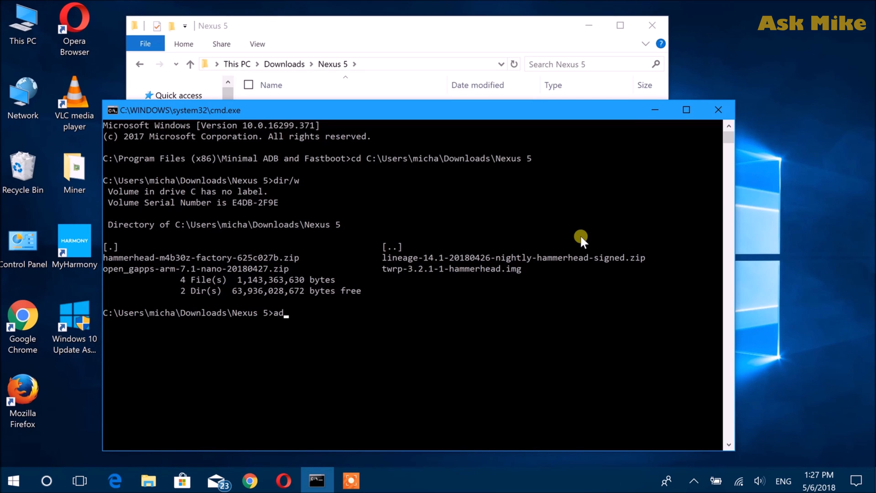
pyautogui.write('b devices')
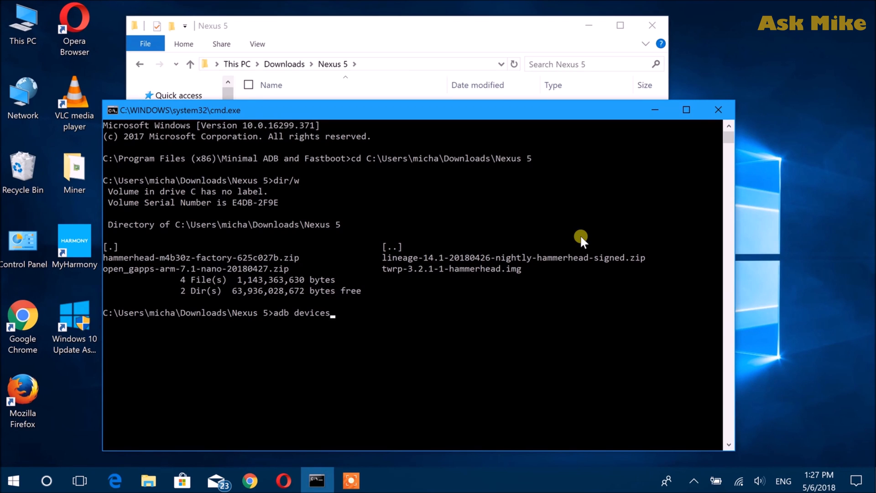
pyautogui.press('Return')
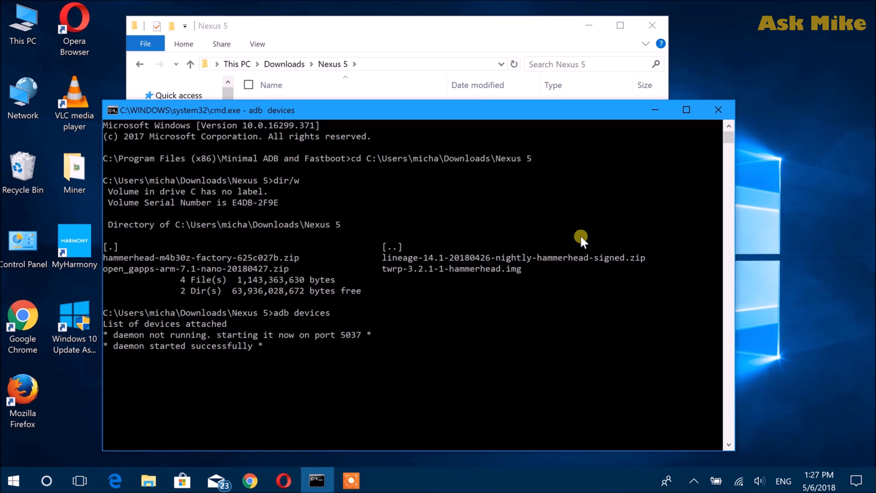
pyautogui.press('Return')
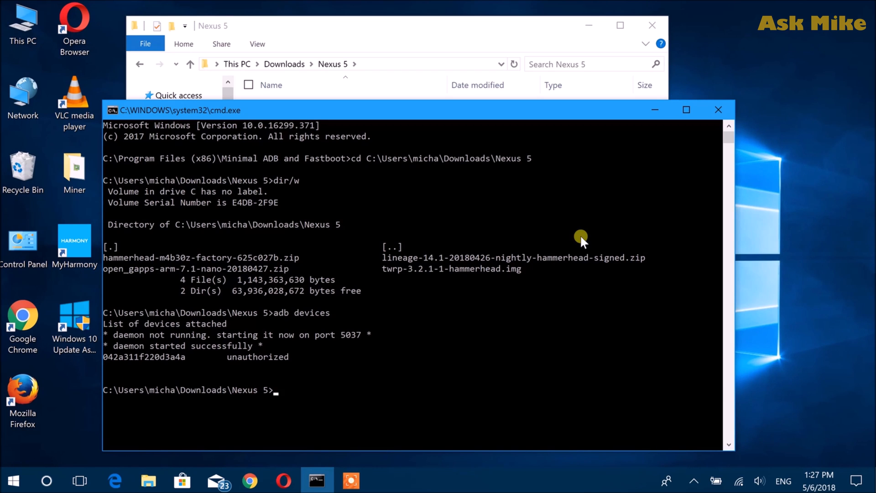
# - Confirm the phone is now authorized with 'adb devices', then reboot it into the bootloader
pyautogui.write('adb devices')
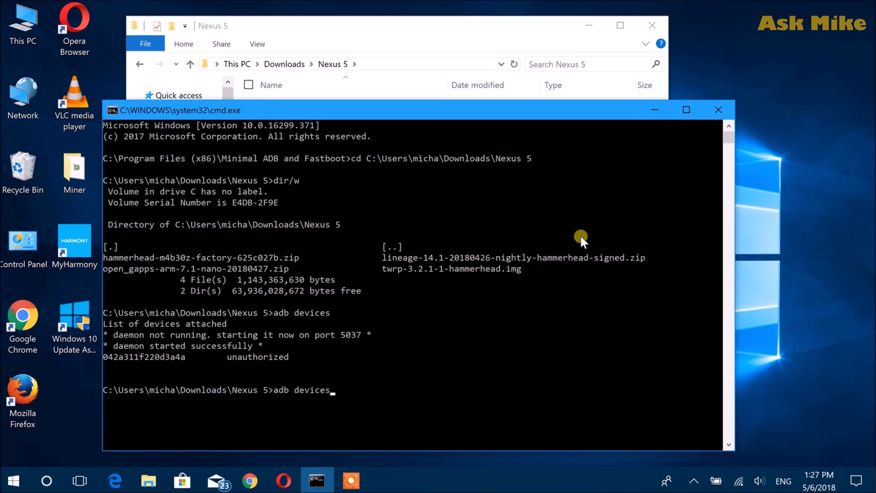
pyautogui.press('Return')
pyautogui.write('adb reboot bootloade')
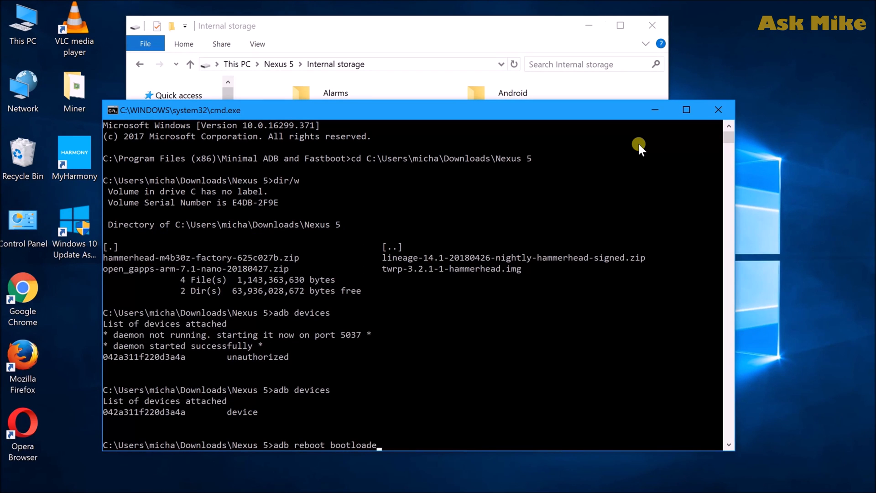
pyautogui.write('r')
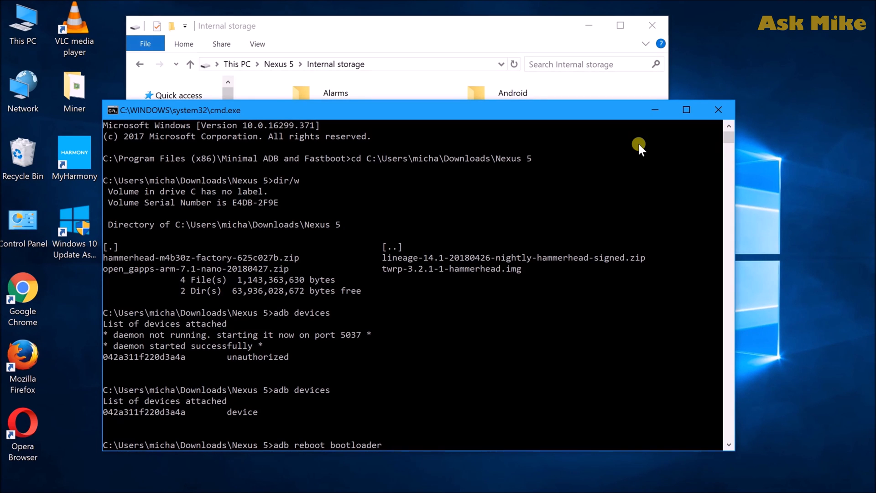
pyautogui.press('Return')
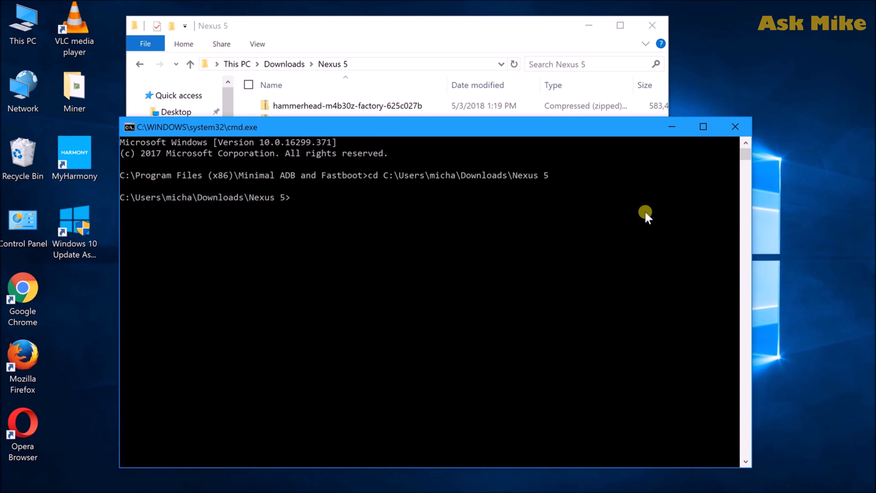
# - Run 'fastboot devices' to confirm fastboot mode and list the Nexus 5 folder contents
pyautogui.write('fast')
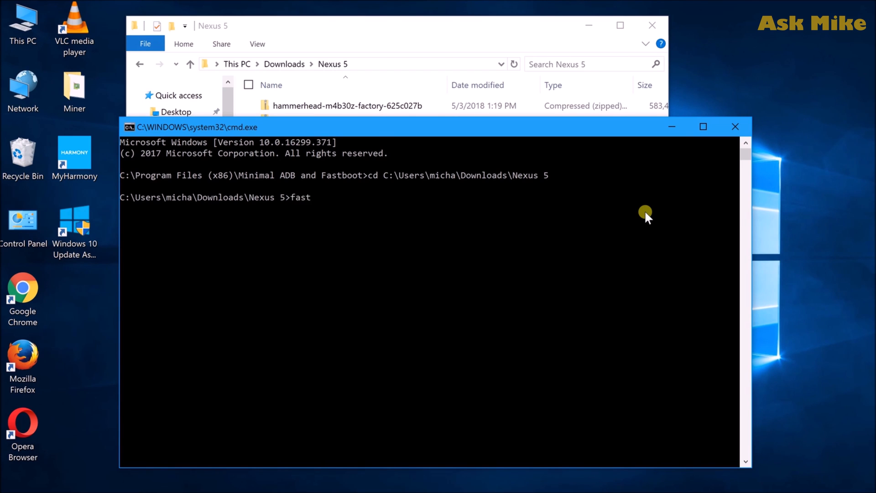
pyautogui.write('boot devices')
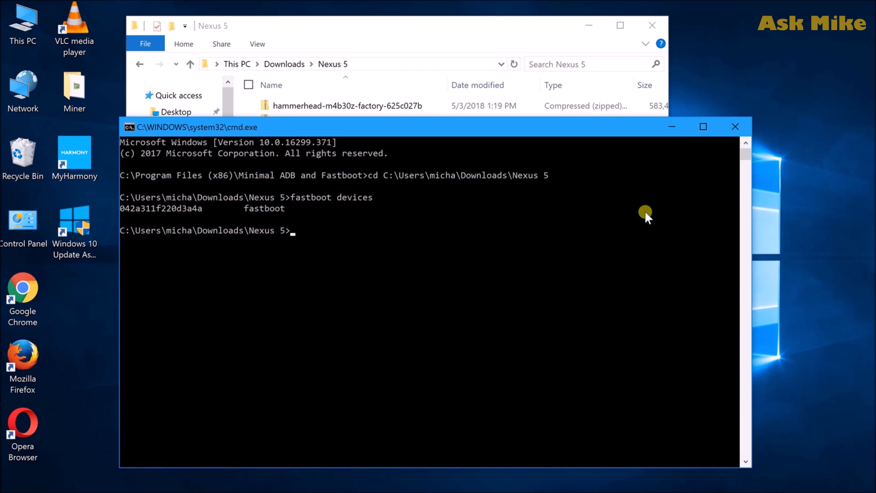
pyautogui.press('Return')
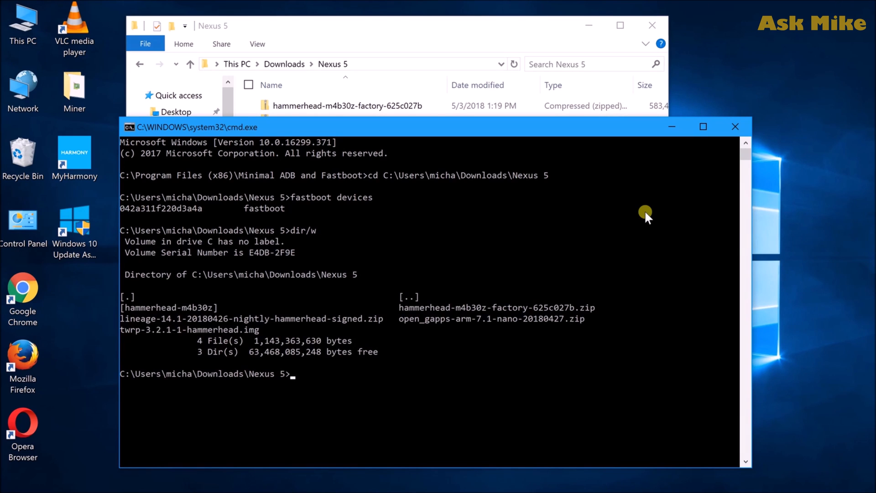
# - Enter the hammerhead-m4b30z folder and recheck that fastboot still detects the phone
pyautogui.write('cd')
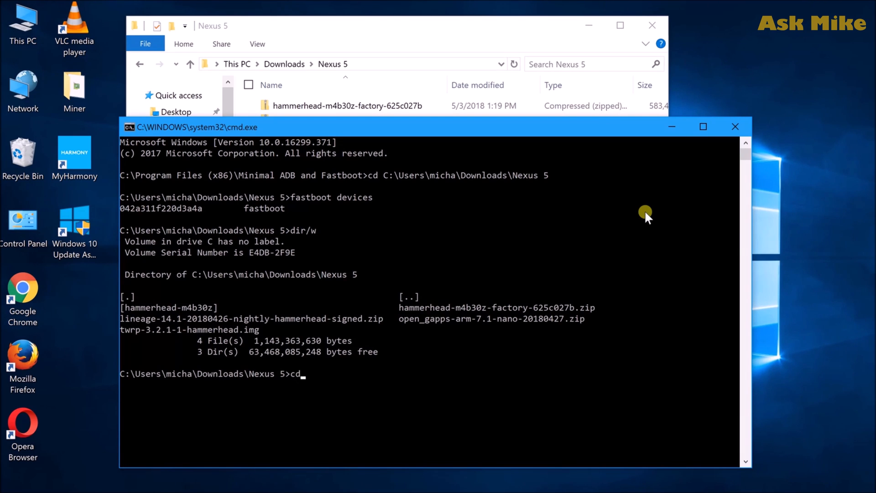
pyautogui.press('Return')
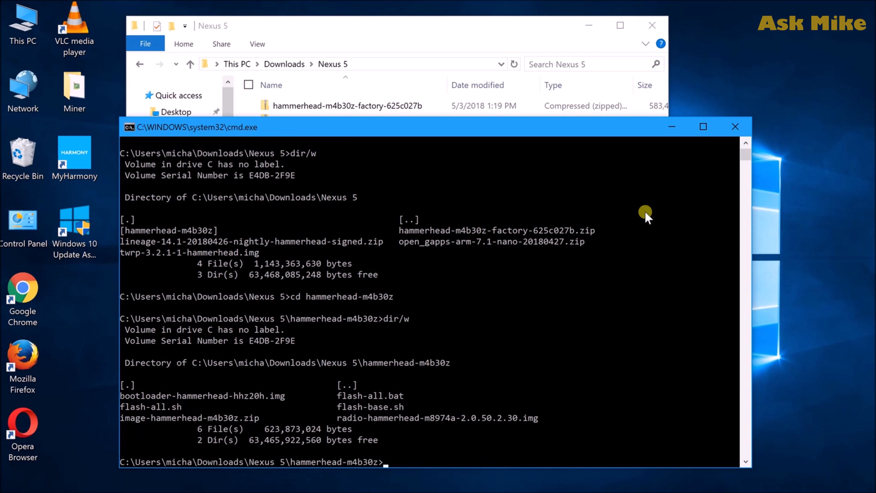
pyautogui.write('f')
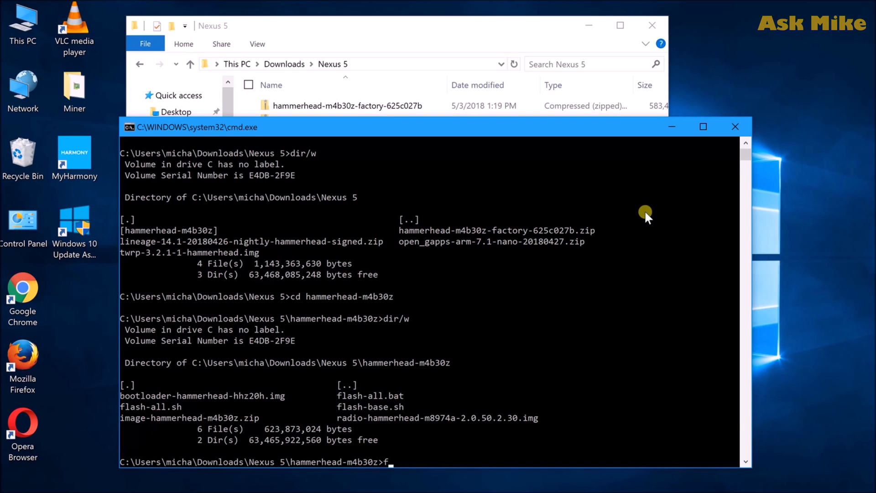
pyautogui.write('astboot devices')
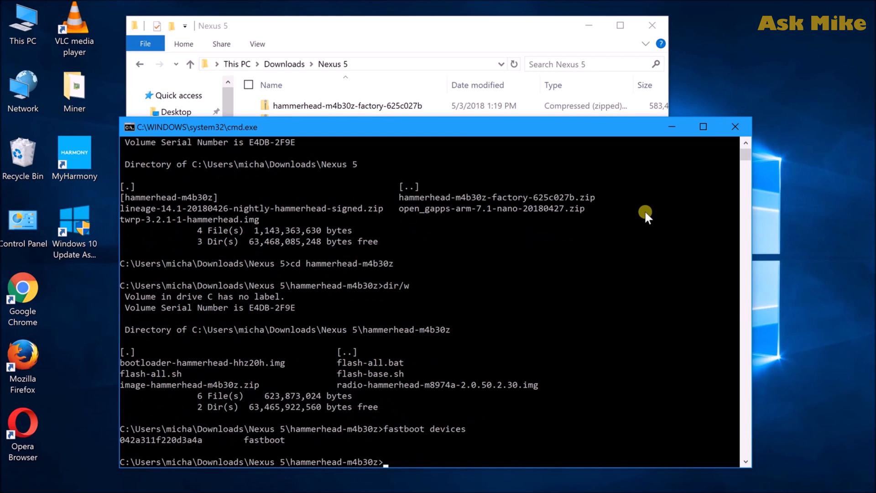
pyautogui.write('flasg')
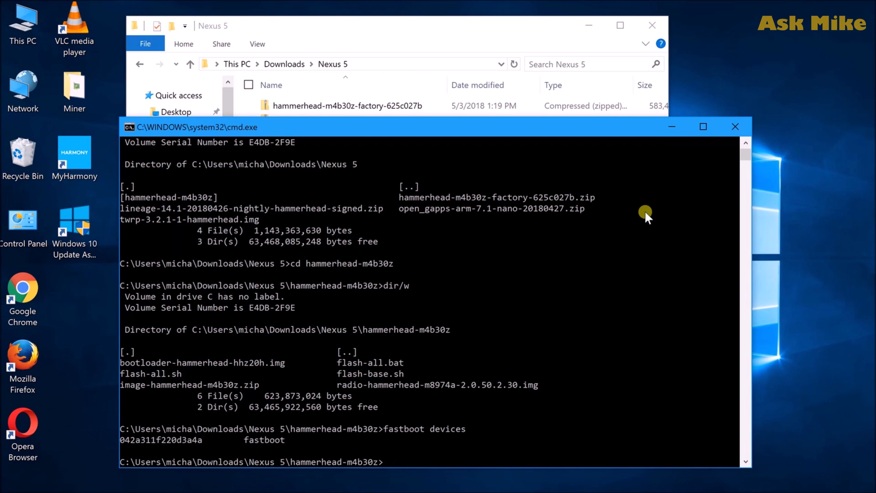
pyautogui.write('flasg')
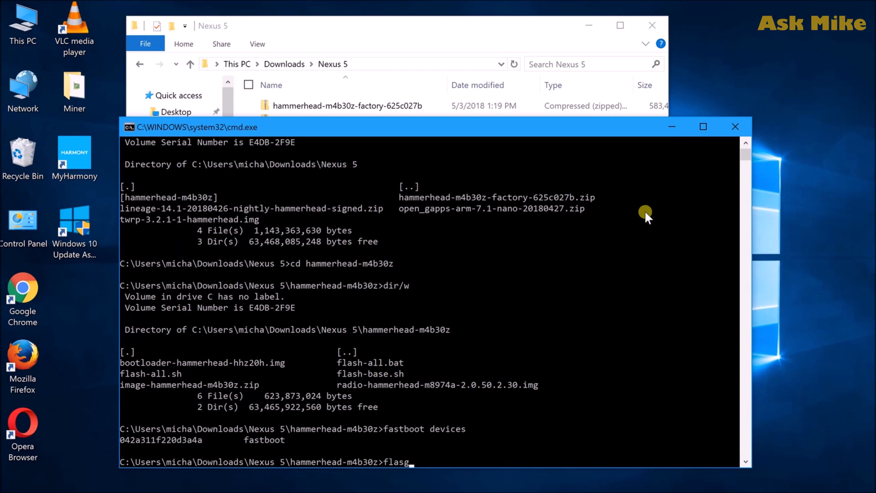